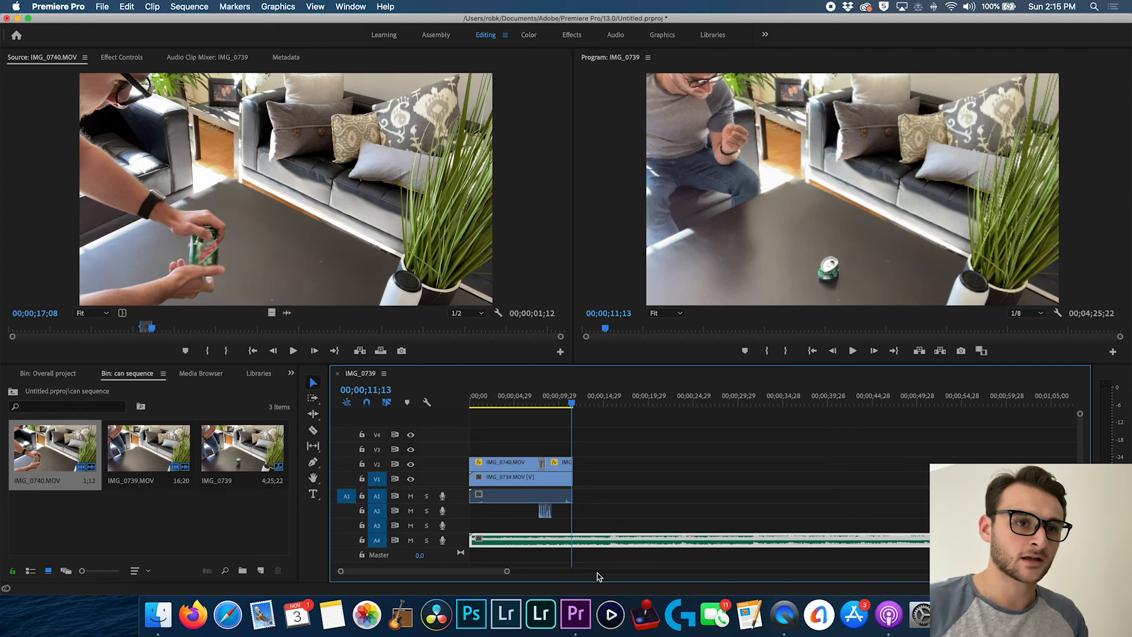
- Trim the A4 music clip to end with the video and drag its volume down to -10.21 dB
{"action": "left_click", "coordinate": [574, 402]}
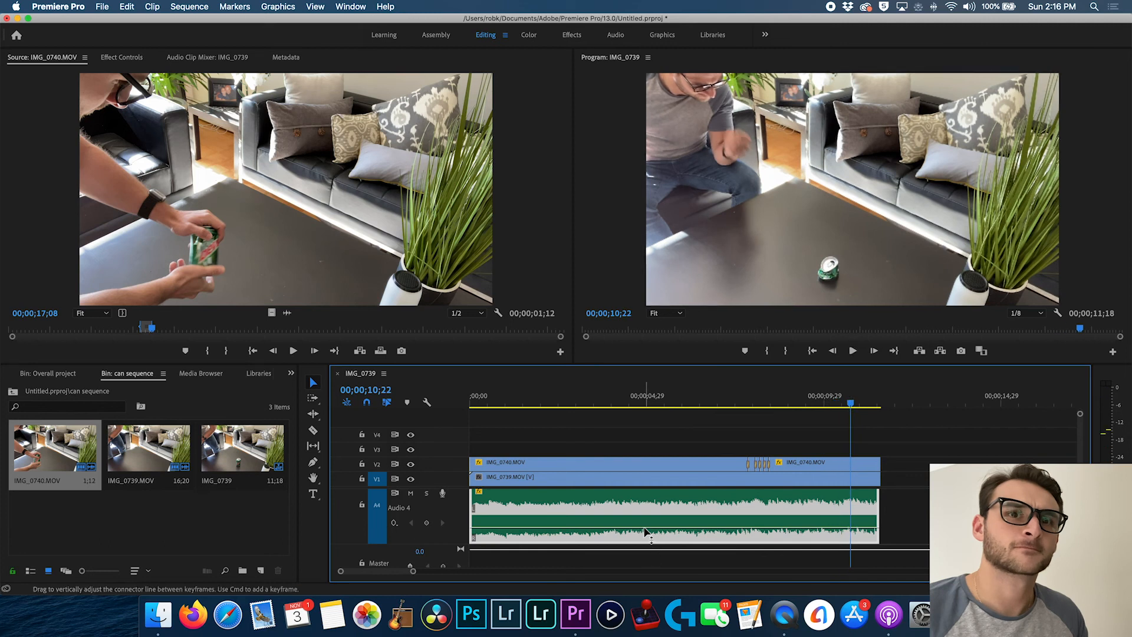
{"action": "left_click_drag", "start_coordinate": [650, 528], "coordinate": [661, 534]}
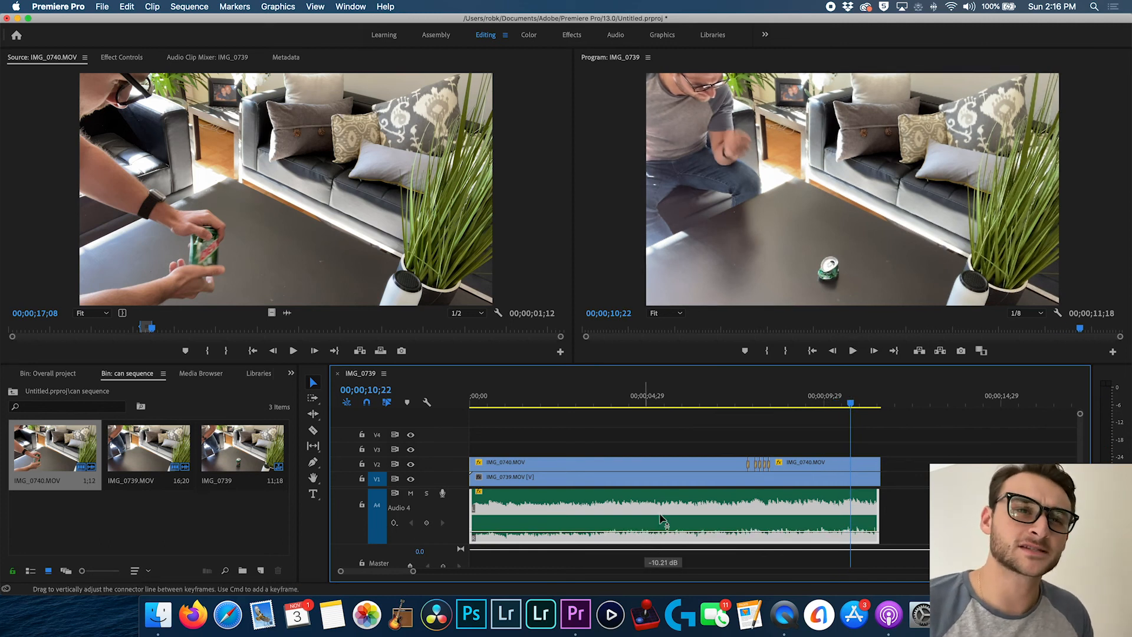